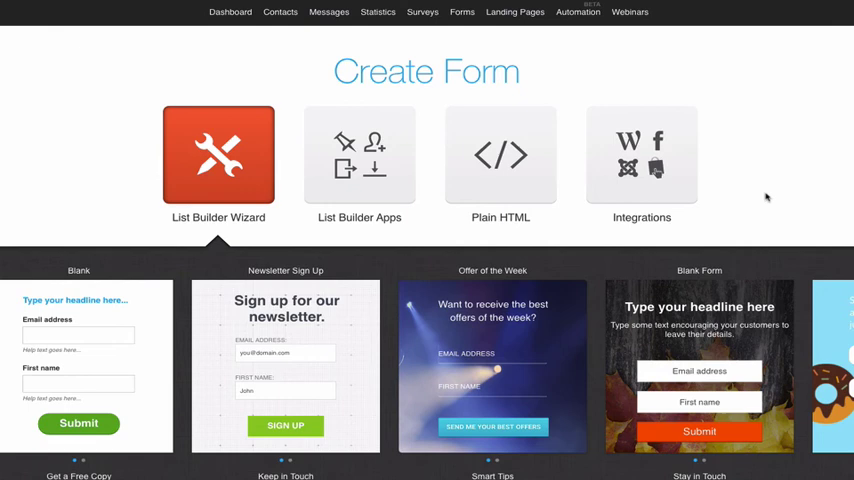
pyautogui.moveTo(617, 66)
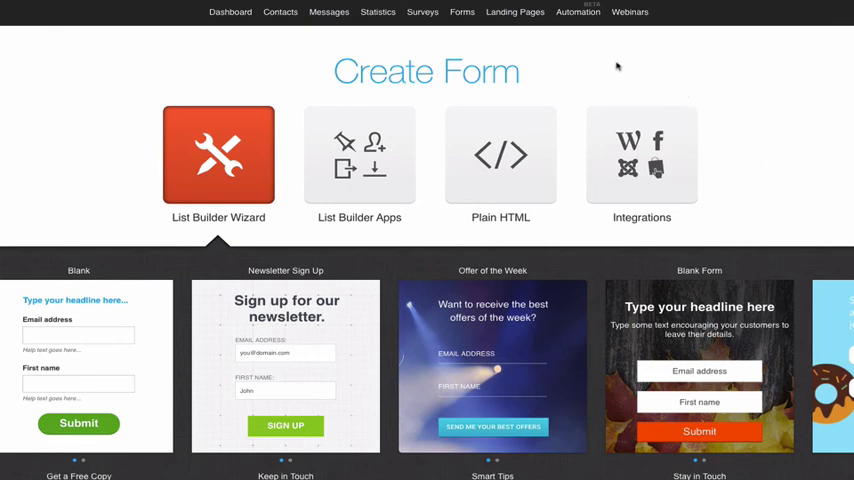
# - Start a new form from the Learn for Free template found by searching 'phone'
pyautogui.click(461, 12)
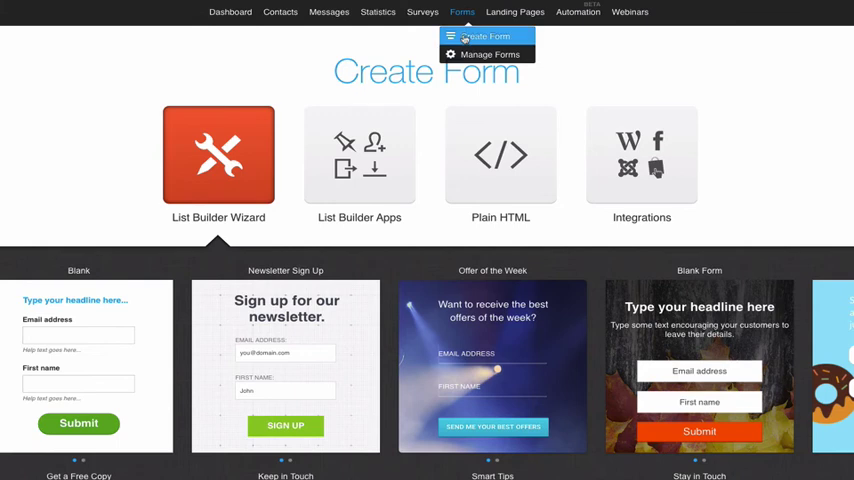
pyautogui.moveTo(45, 183)
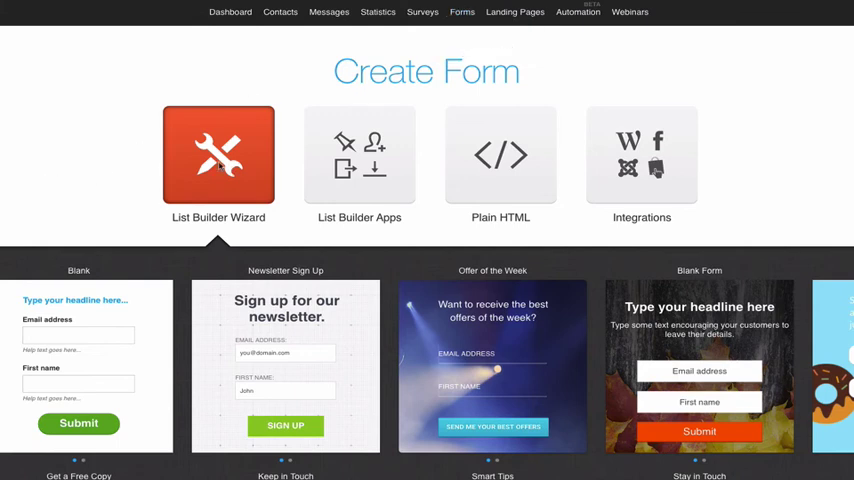
pyautogui.moveTo(524, 172)
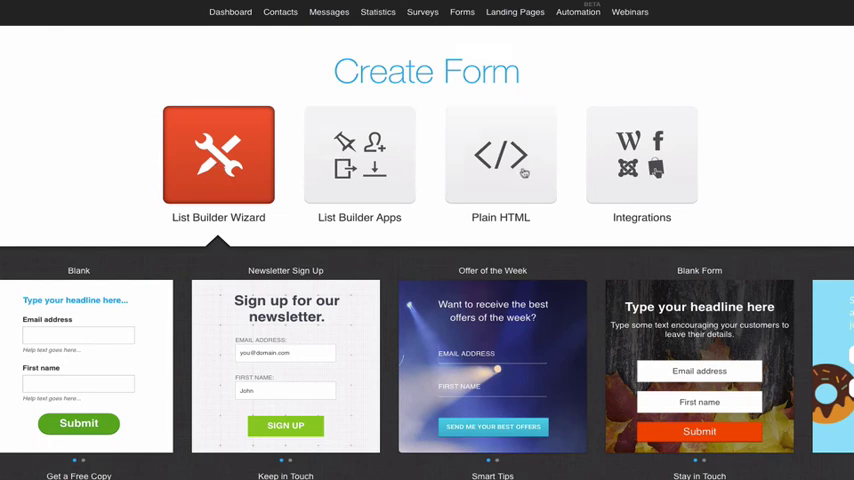
pyautogui.moveTo(91, 163)
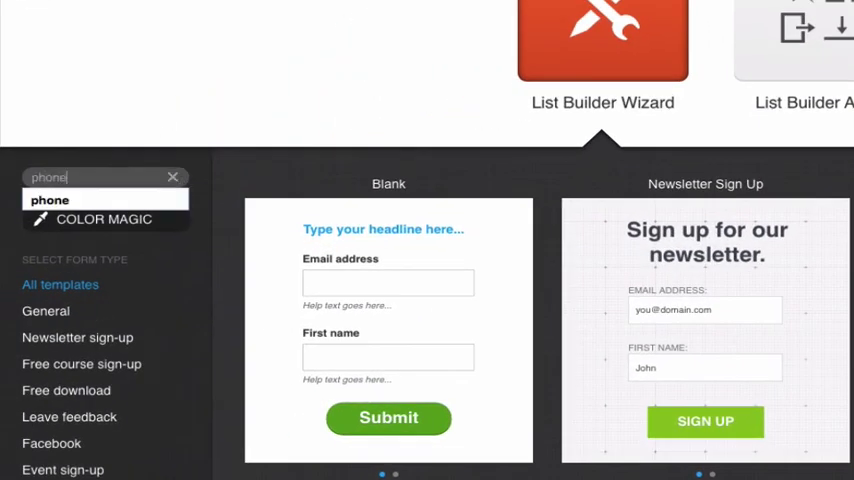
pyautogui.moveTo(353, 37)
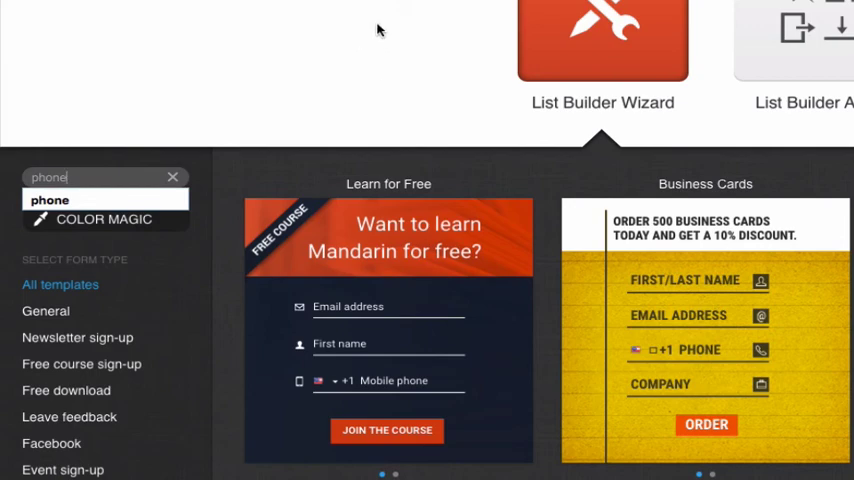
pyautogui.moveTo(410, 163)
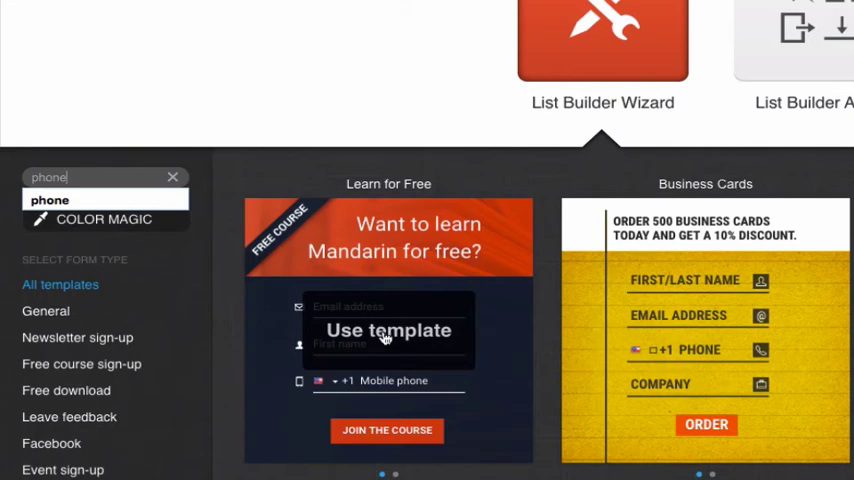
pyautogui.click(388, 330)
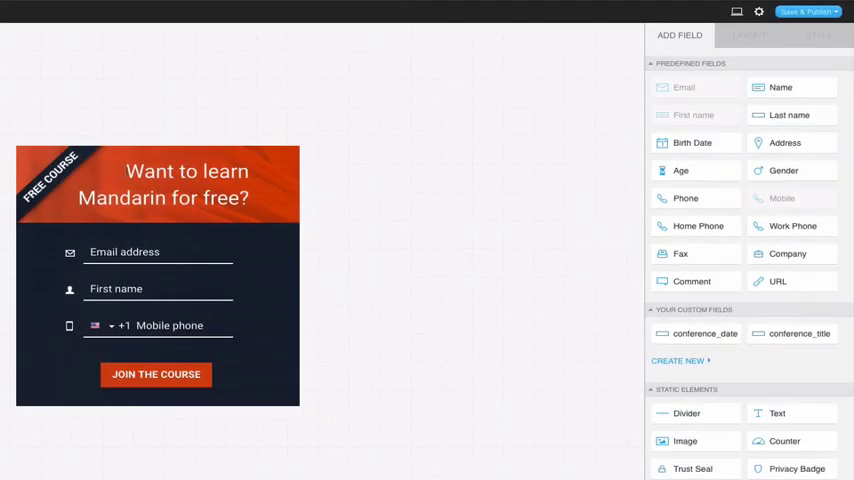
pyautogui.moveTo(158, 237)
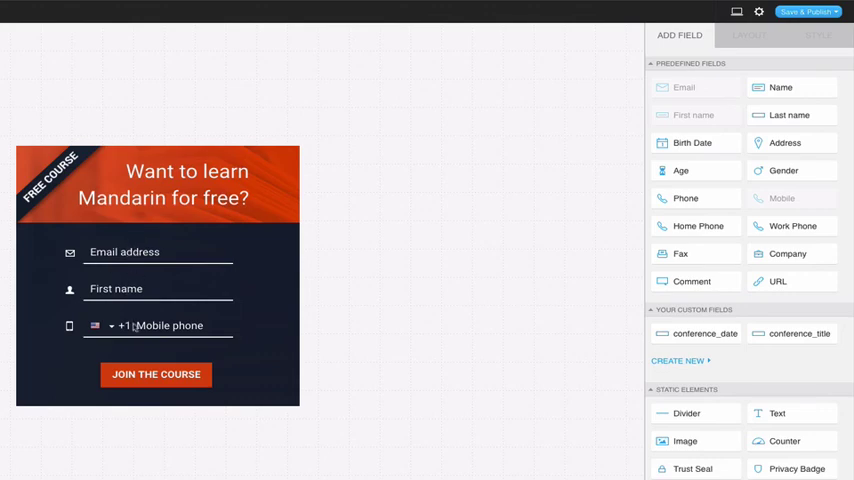
pyautogui.moveTo(296, 276)
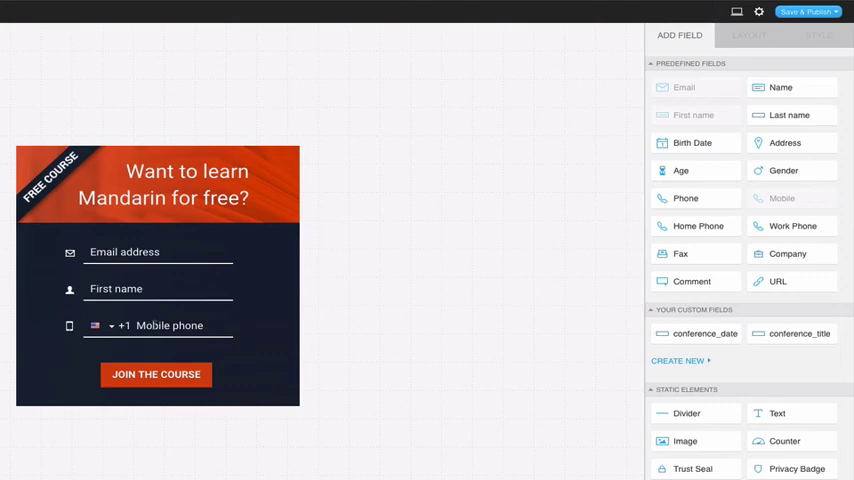
pyautogui.moveTo(218, 315)
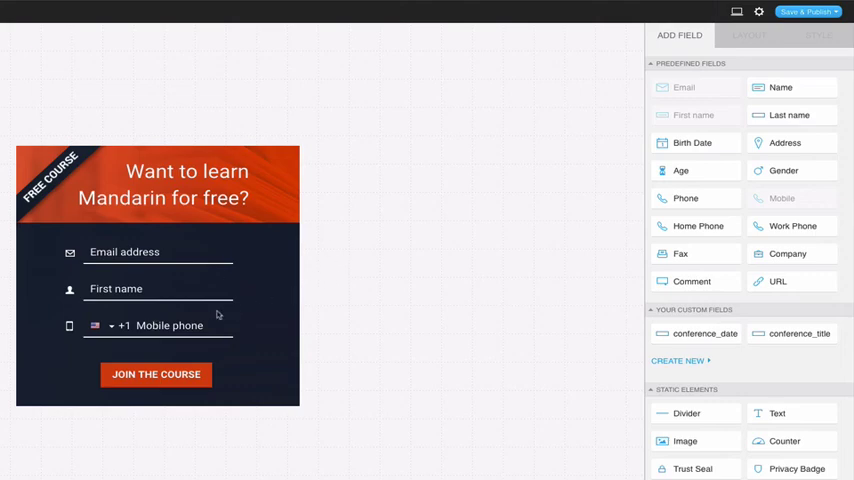
pyautogui.moveTo(690, 194)
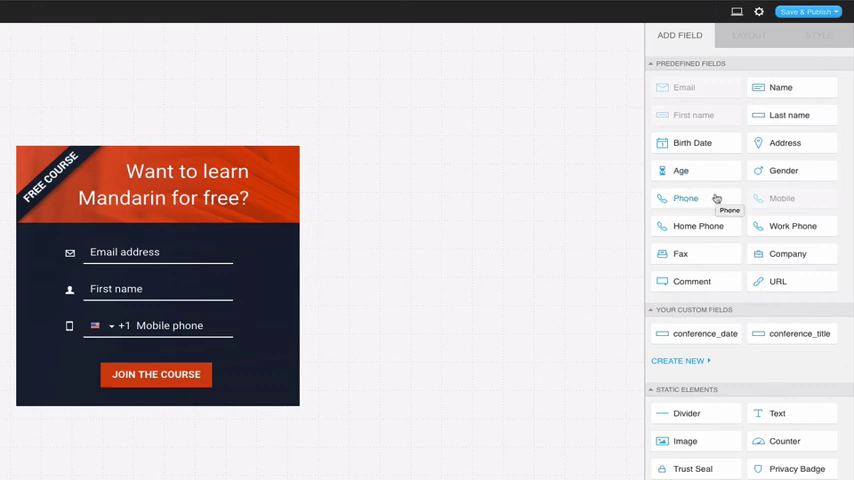
pyautogui.moveTo(780, 226)
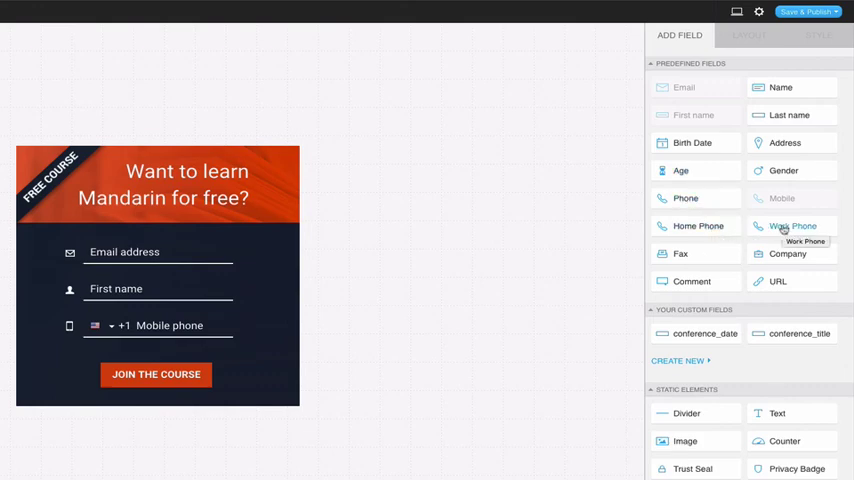
pyautogui.moveTo(500, 213)
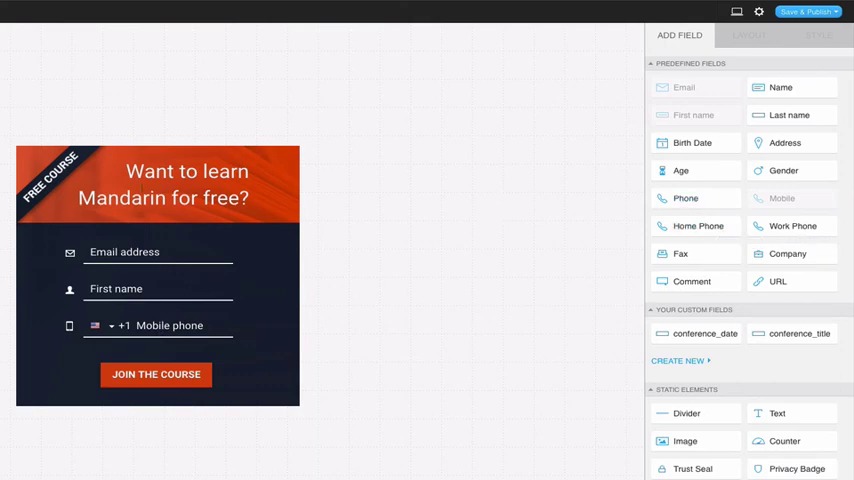
pyautogui.moveTo(405, 203)
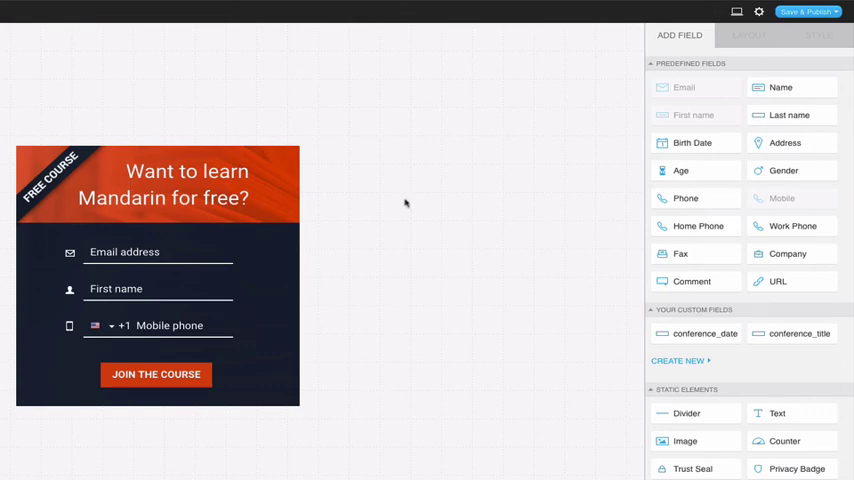
pyautogui.moveTo(480, 165)
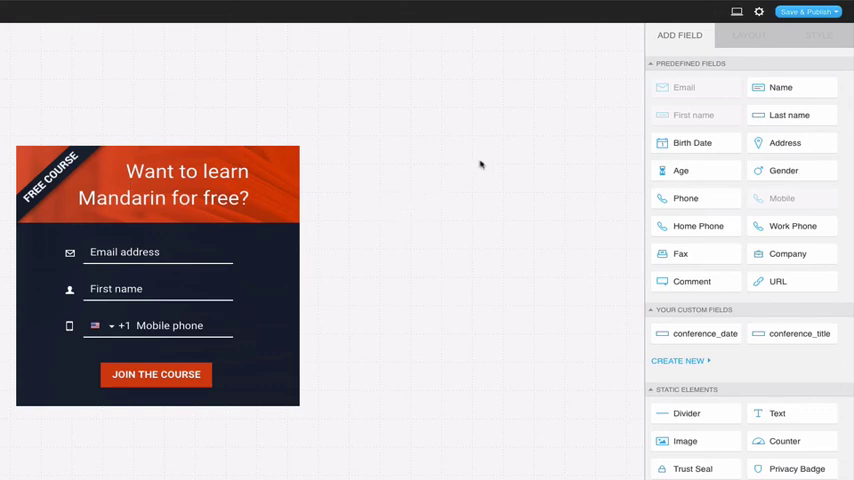
pyautogui.moveTo(592, 148)
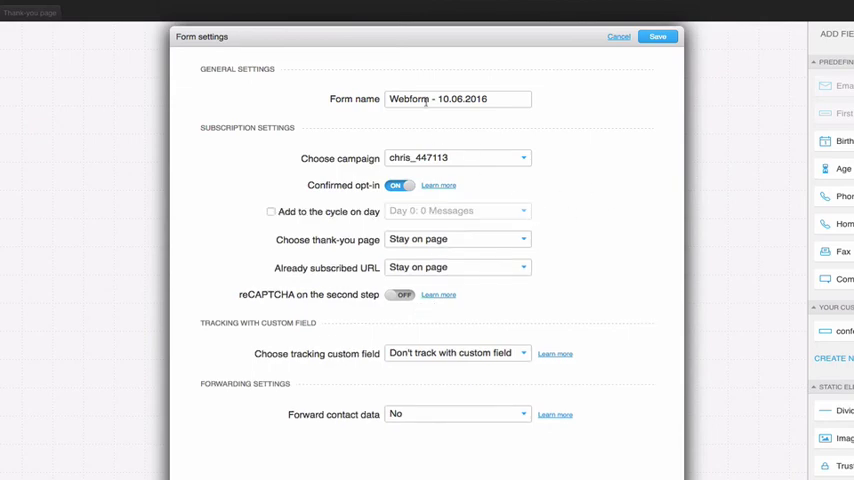
# - Select the whole default form name 'Webform - 10.06.2016' in Form settings
pyautogui.tripleClick(457, 98)
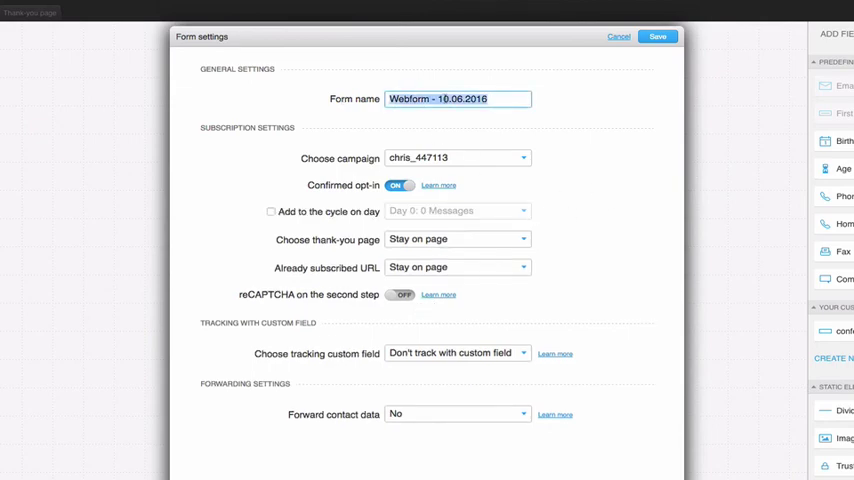
pyautogui.moveTo(423, 138)
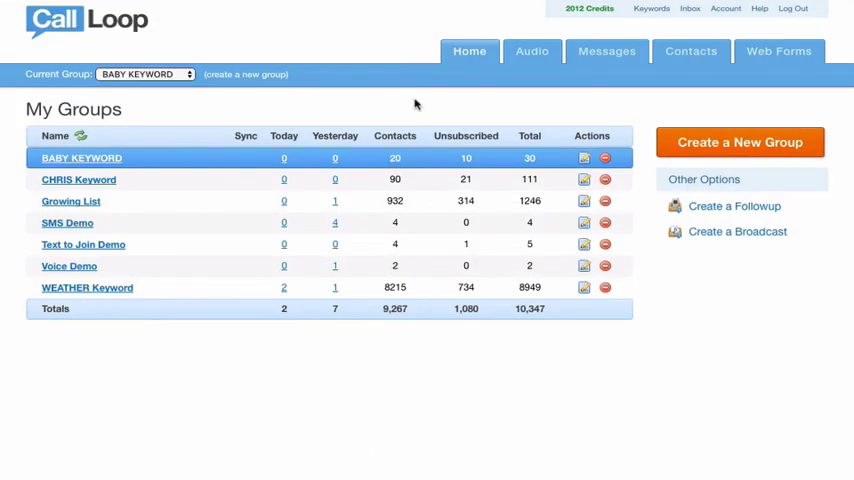
pyautogui.moveTo(735, 140)
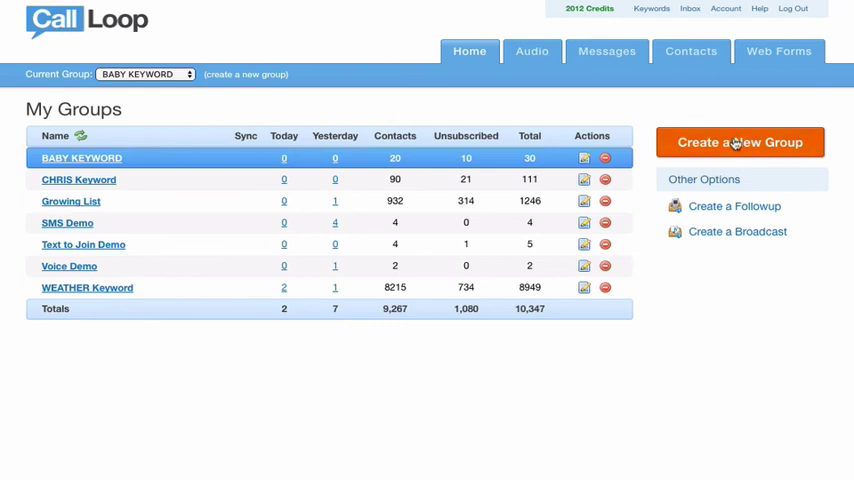
# - Begin a new Call Loop group named 'GetResponse'
pyautogui.click(740, 142)
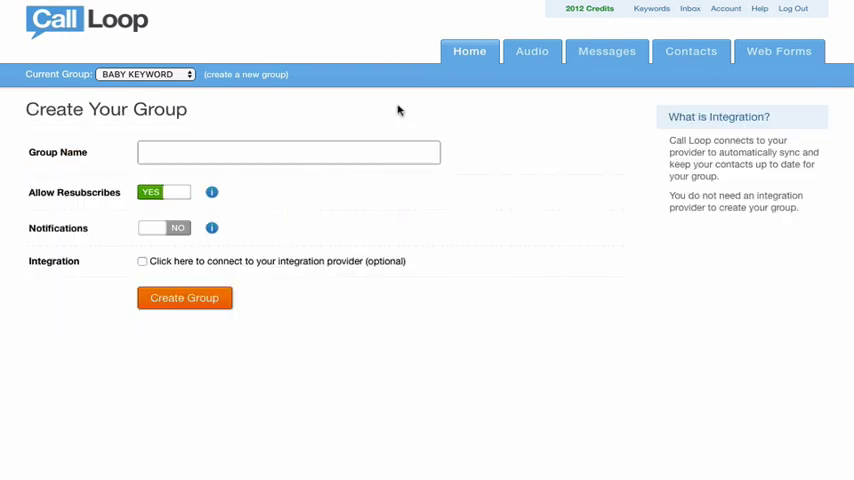
pyautogui.write('GetR')
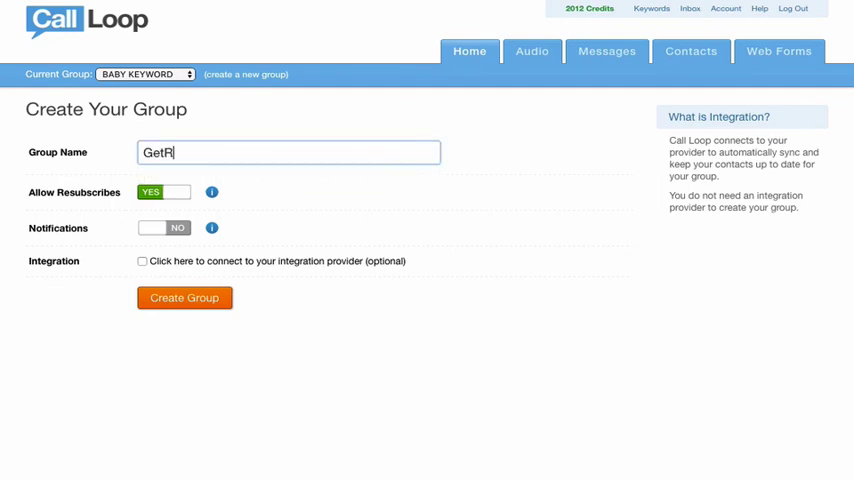
pyautogui.write('esp')
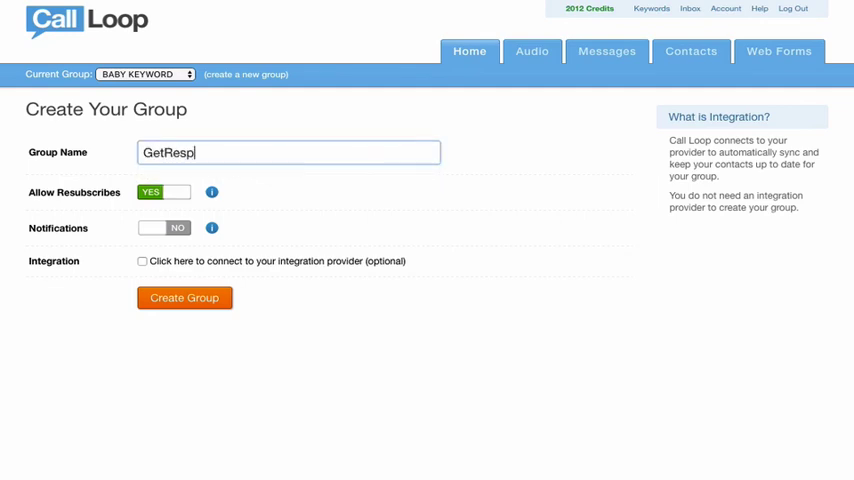
pyautogui.write('onse')
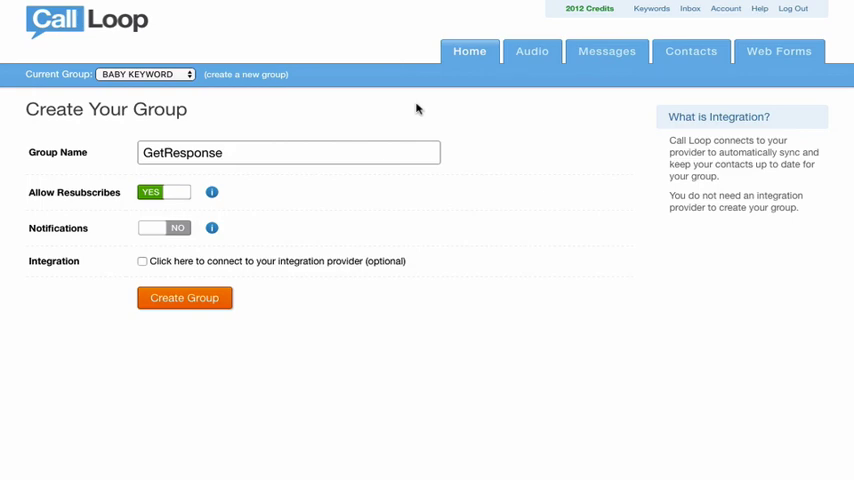
pyautogui.moveTo(128, 185)
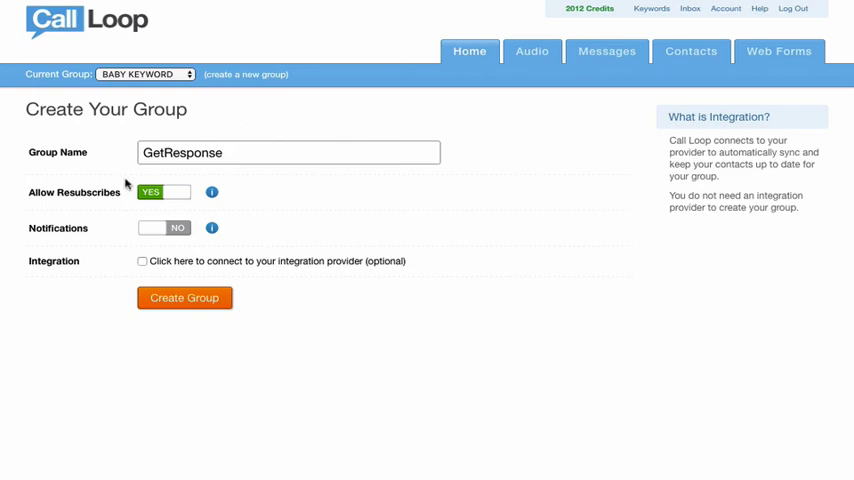
pyautogui.moveTo(212, 192)
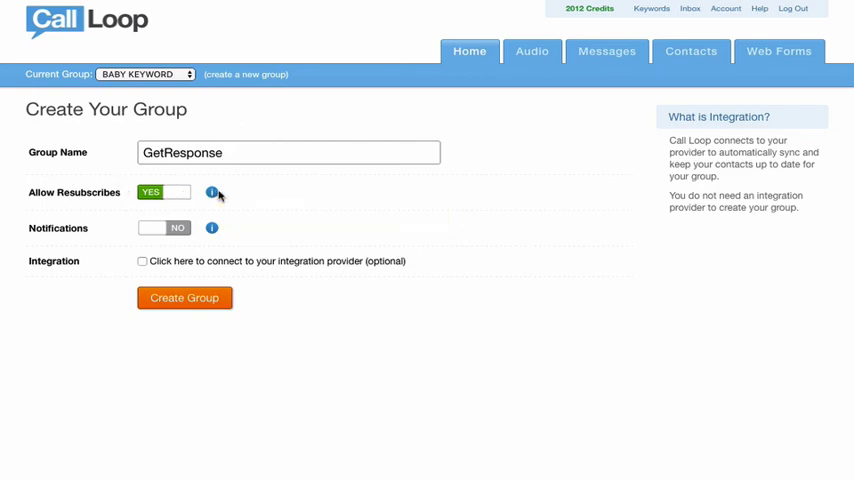
pyautogui.moveTo(343, 190)
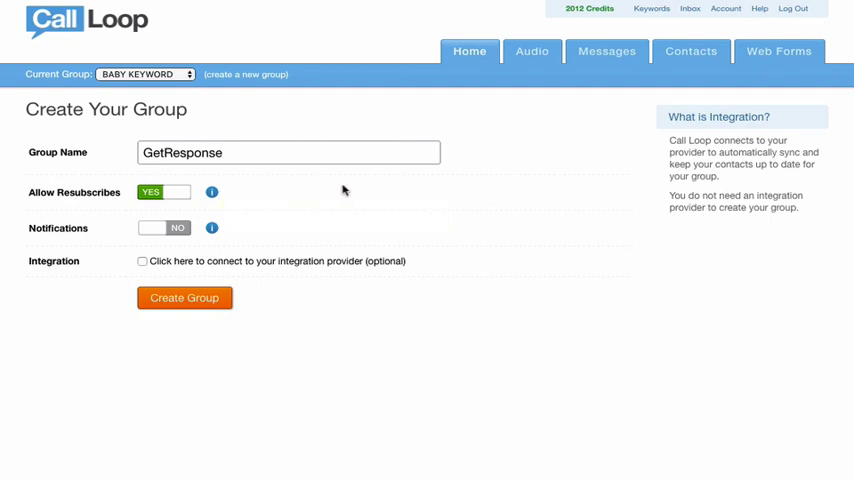
pyautogui.moveTo(326, 195)
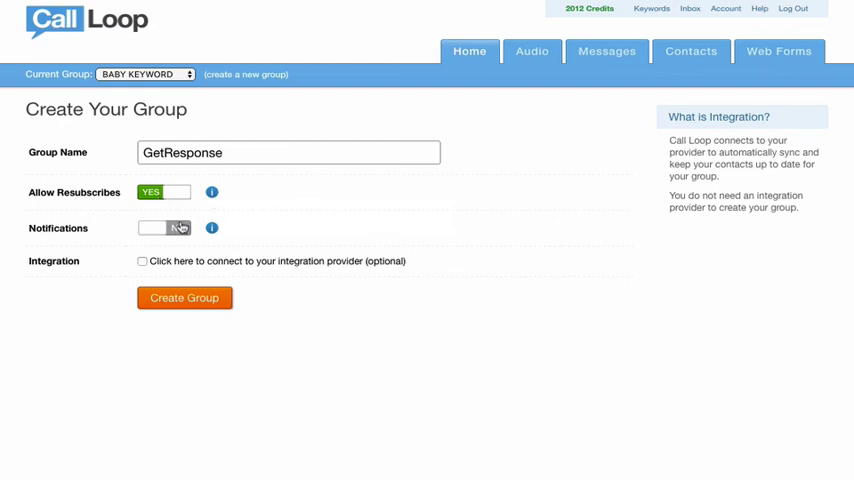
# - Toggle group notifications on and then back off, keeping resubscribes allowed
pyautogui.click(163, 227)
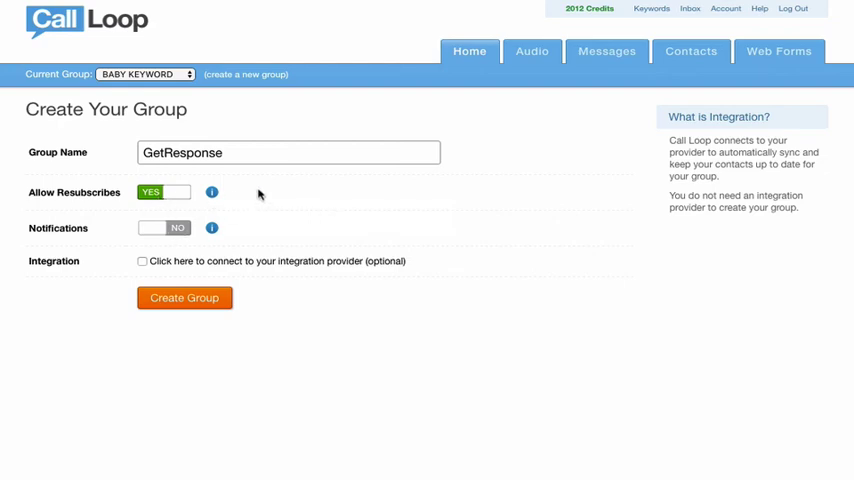
pyautogui.click(163, 228)
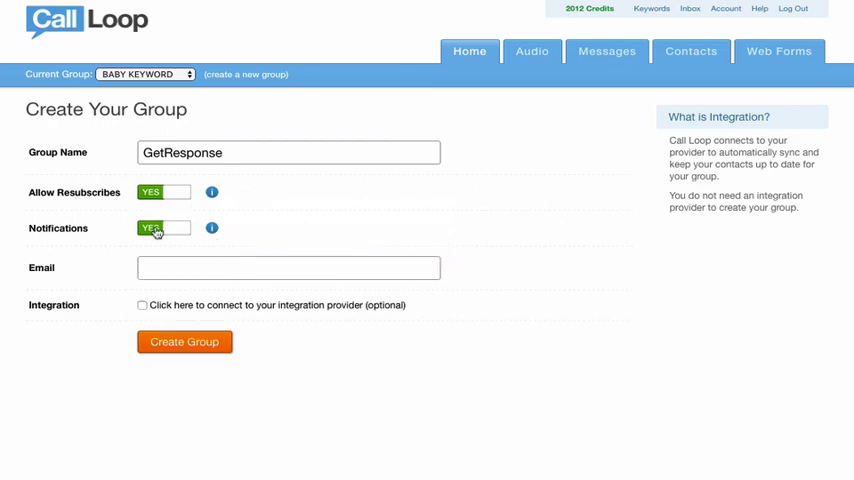
pyautogui.click(163, 227)
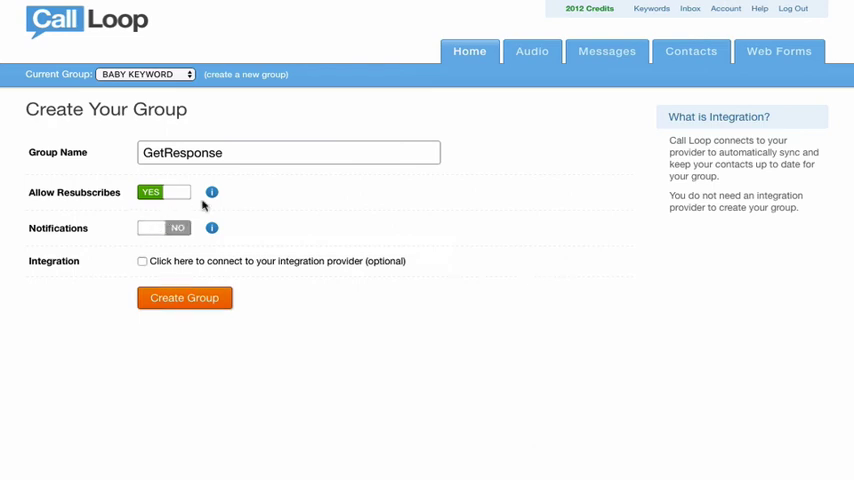
pyautogui.moveTo(281, 193)
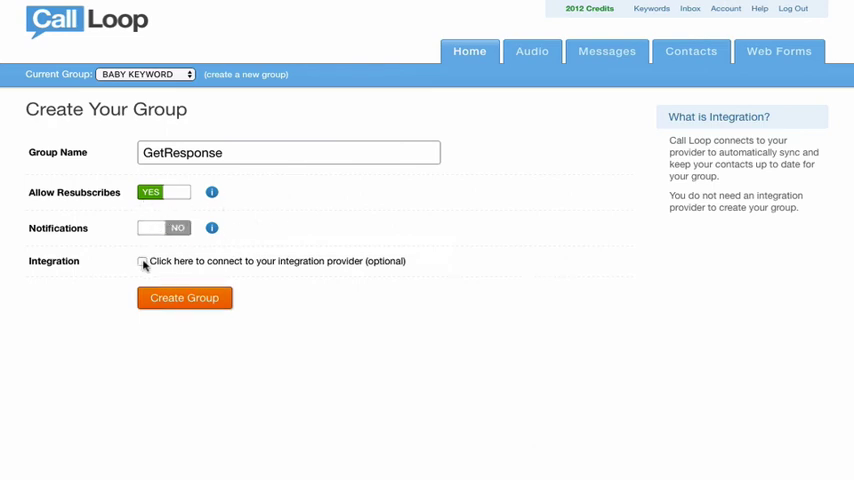
pyautogui.click(142, 261)
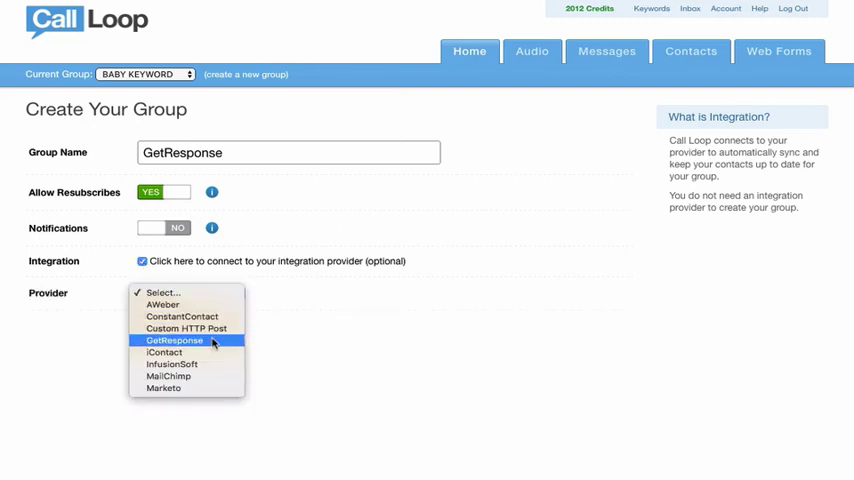
pyautogui.click(174, 340)
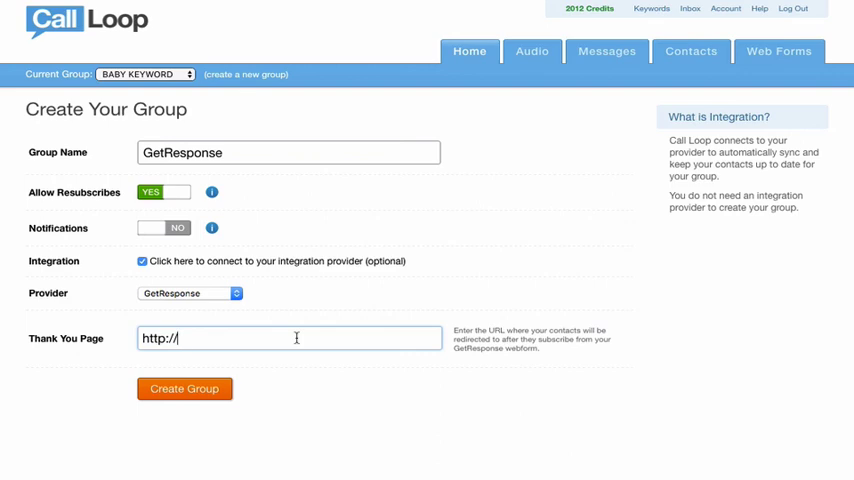
pyautogui.write('www.gg')
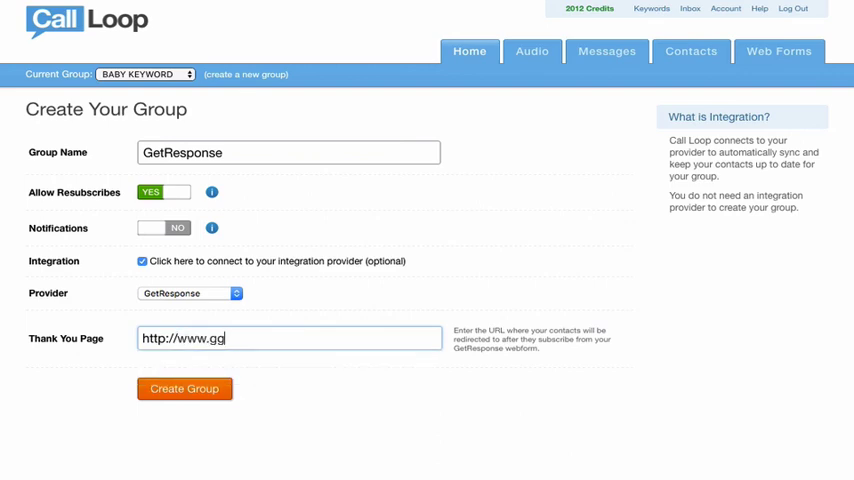
pyautogui.write('oogle.com/')
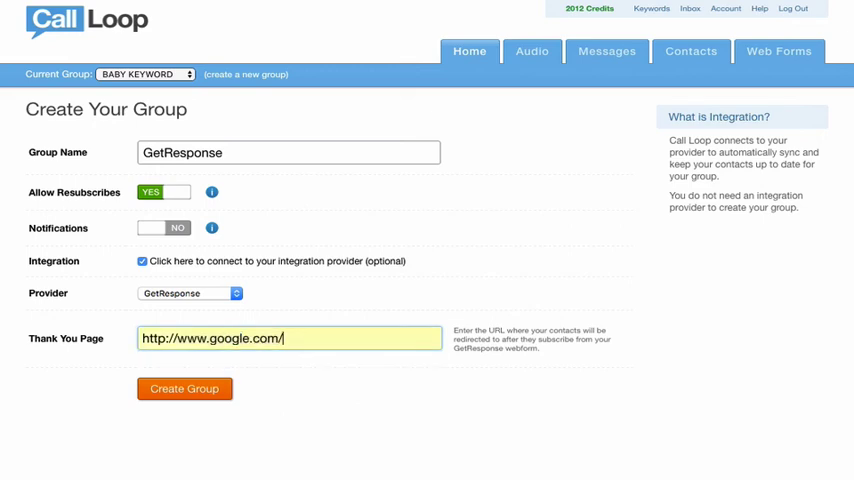
pyautogui.write('thank-yo')
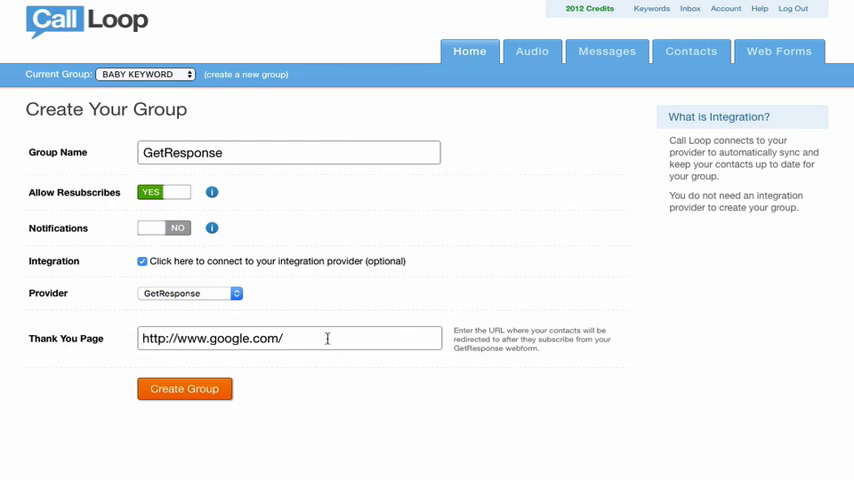
pyautogui.moveTo(420, 293)
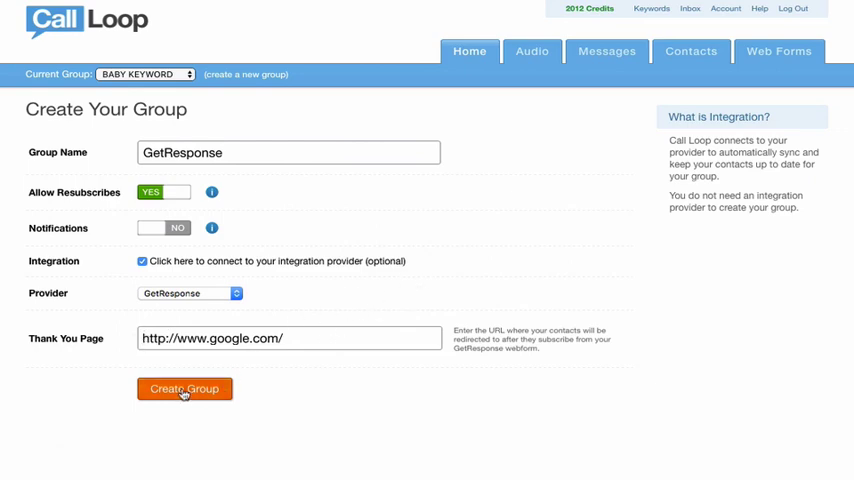
# - Create the group and select its generated thank-you URL code
pyautogui.click(184, 389)
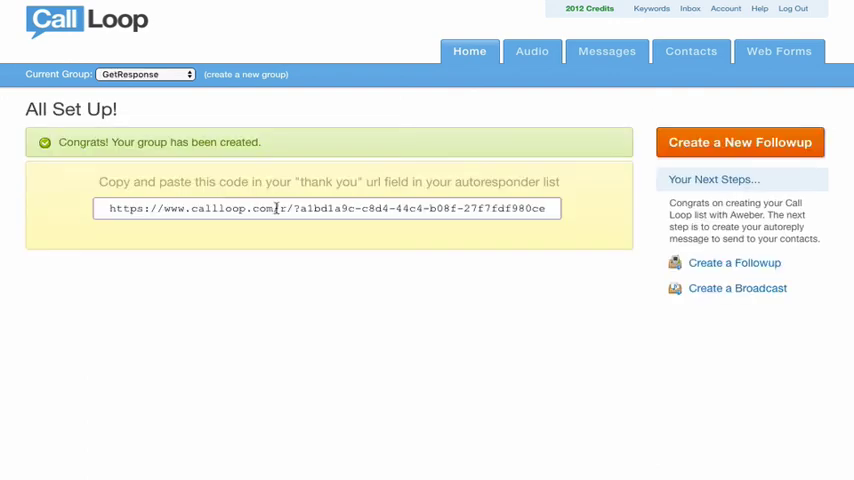
pyautogui.tripleClick(328, 208)
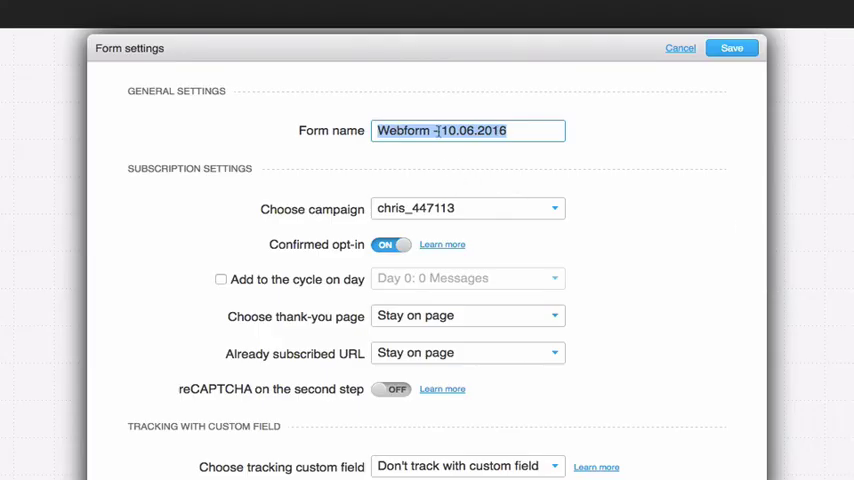
# - Name the form 'Test', turn confirmed opt-in off and set a custom thank-you page to the Call Loop URL
pyautogui.write('Test')
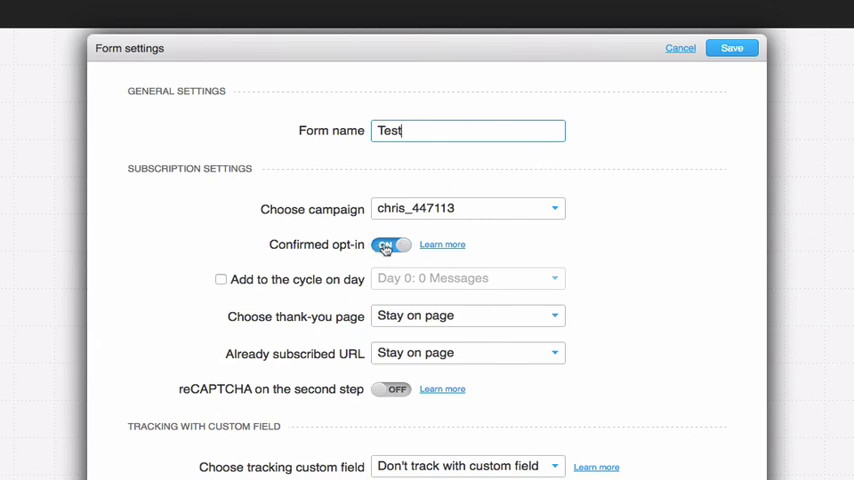
pyautogui.click(392, 244)
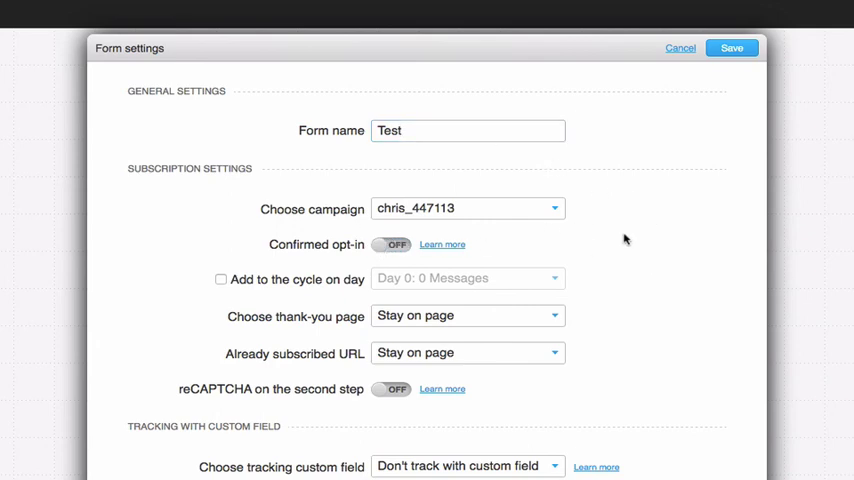
pyautogui.moveTo(335, 318)
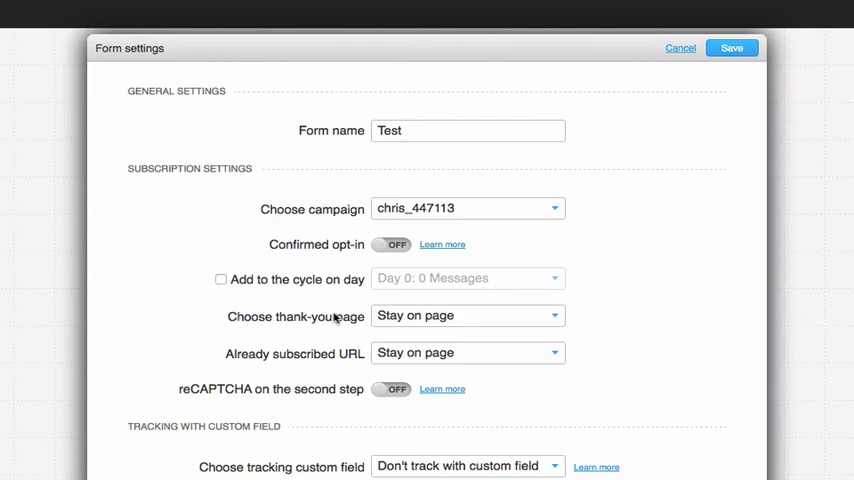
pyautogui.click(465, 315)
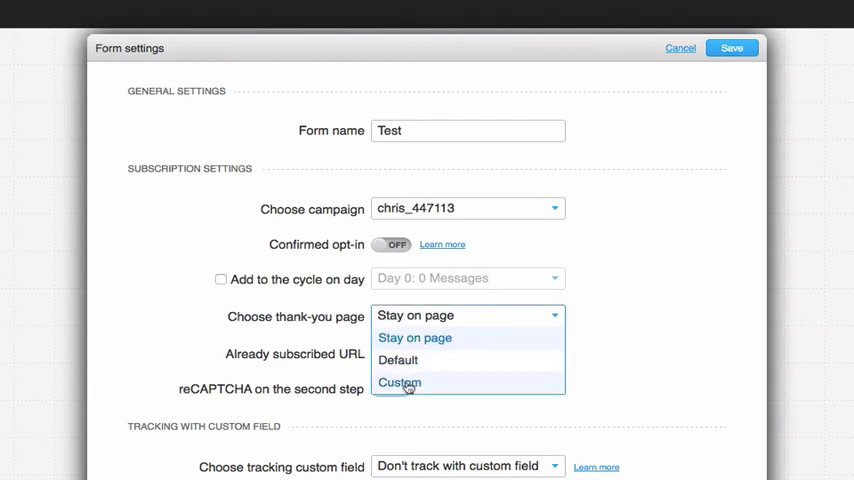
pyautogui.click(399, 382)
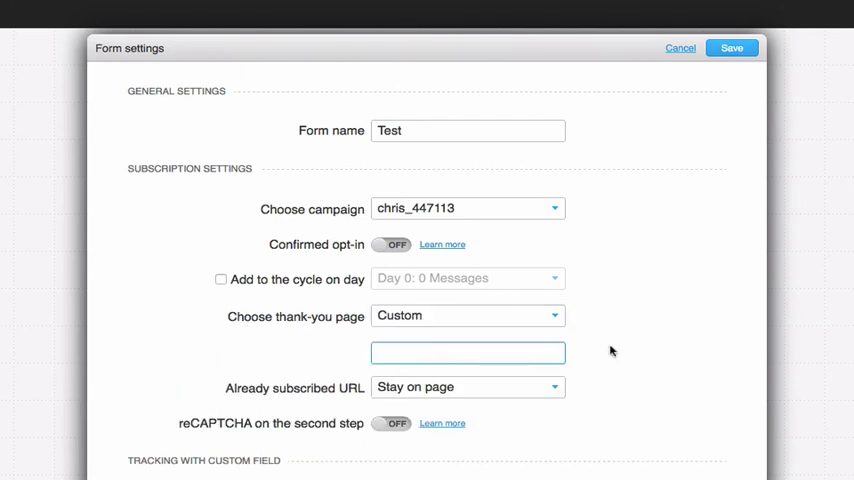
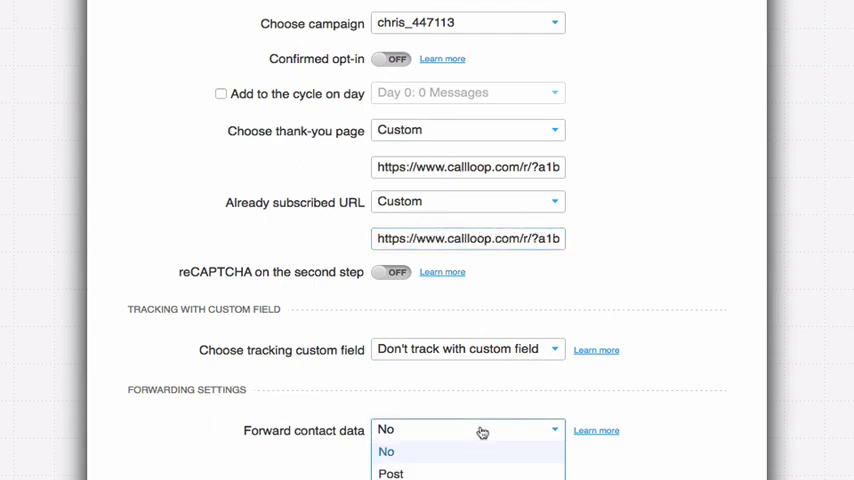
# - Forward contact data by Post and save the form settings
pyautogui.click(390, 473)
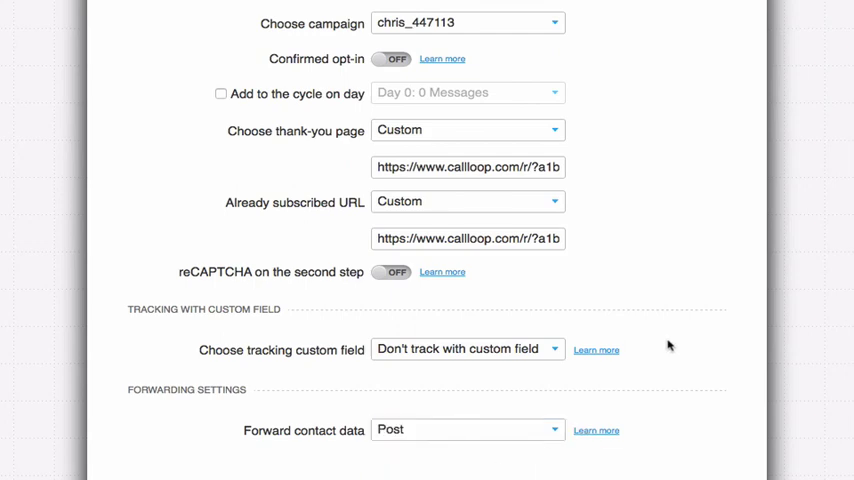
pyautogui.moveTo(372, 170)
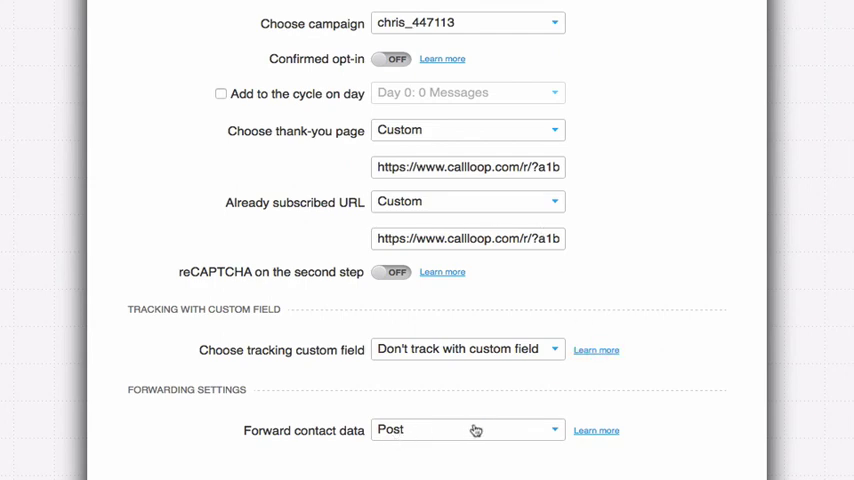
pyautogui.scroll(3)
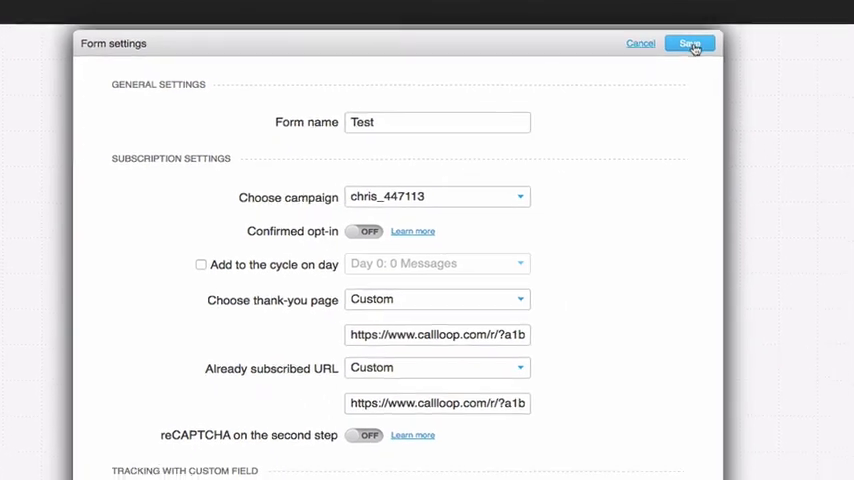
pyautogui.click(690, 43)
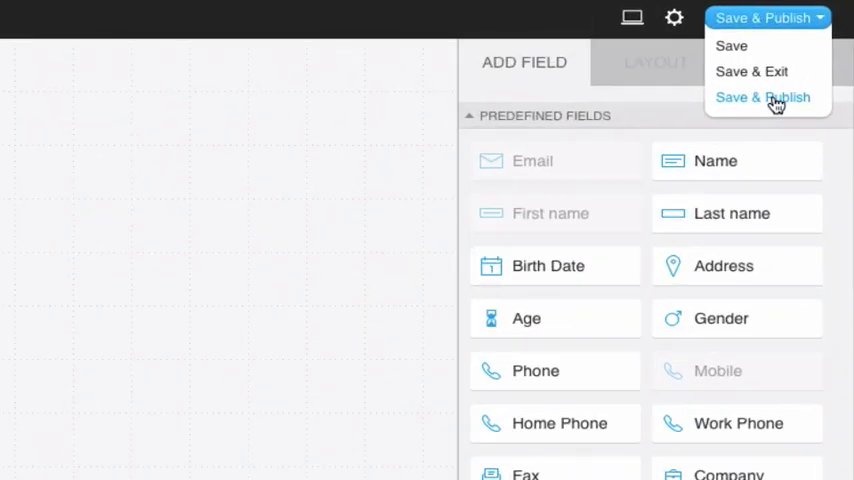
# - Save & Publish the form as GetResponse-hosted and copy its hosted link
pyautogui.click(762, 97)
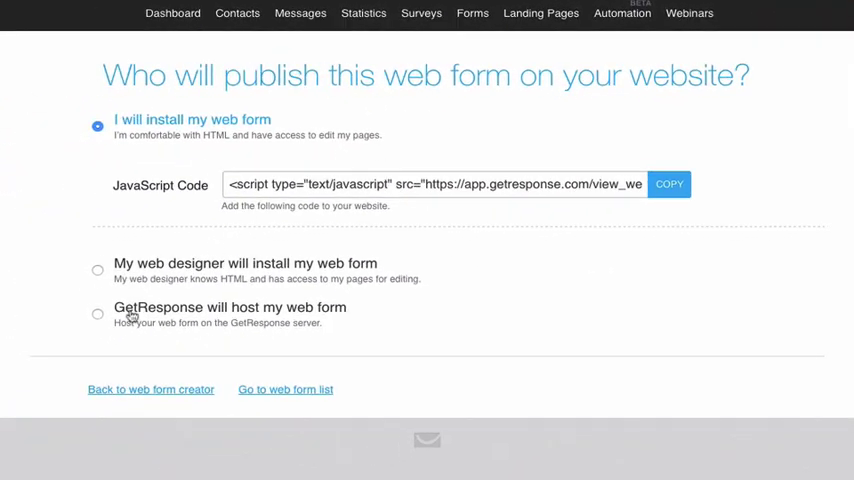
pyautogui.click(97, 313)
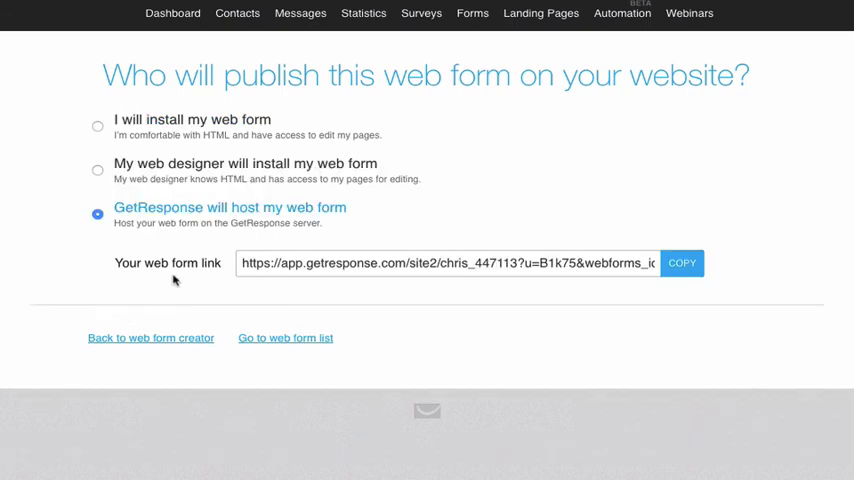
pyautogui.click(681, 263)
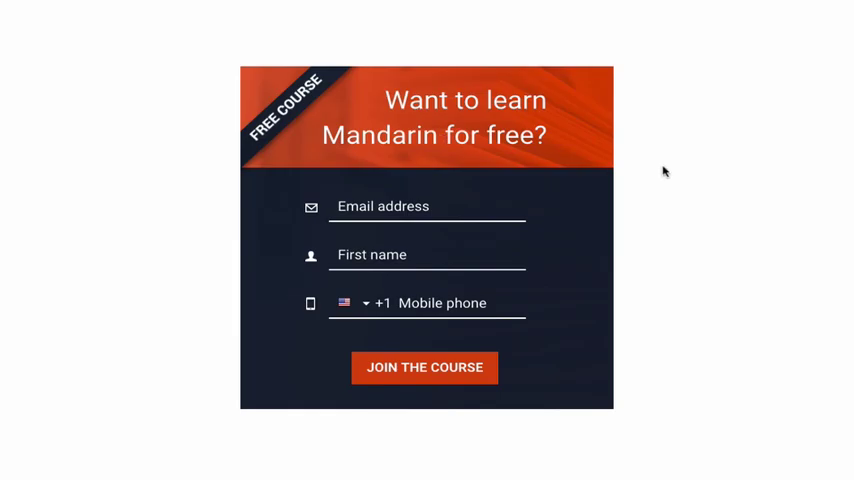
pyautogui.moveTo(473, 190)
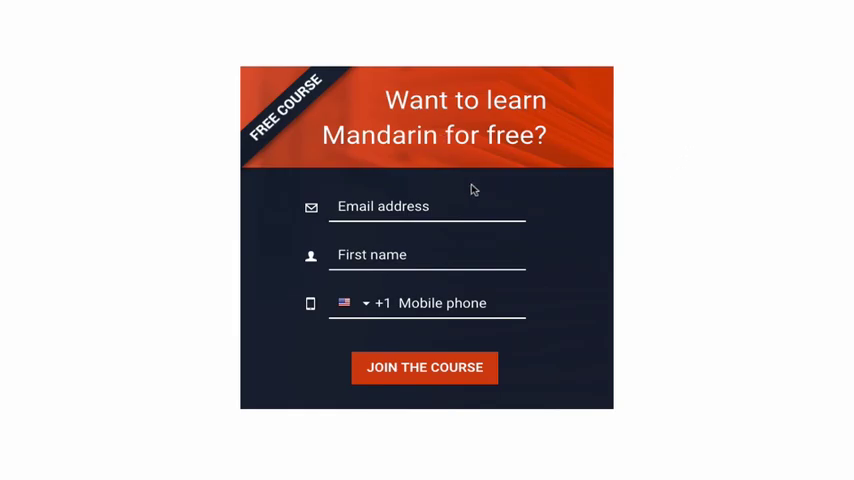
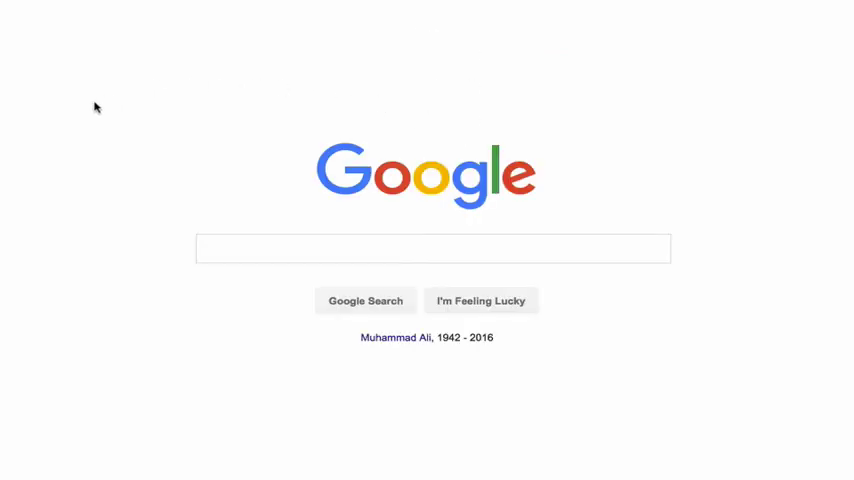
pyautogui.click(433, 249)
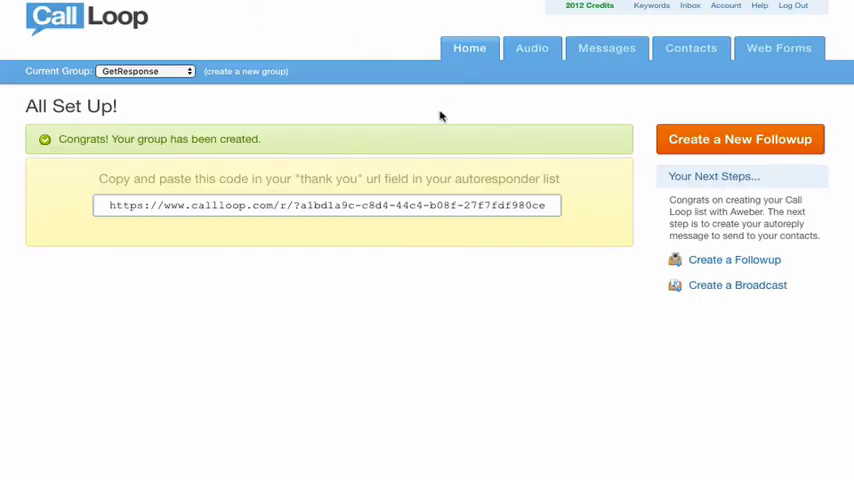
# - Refresh the groups list and view the one new contact in the GetResponse group
pyautogui.click(469, 48)
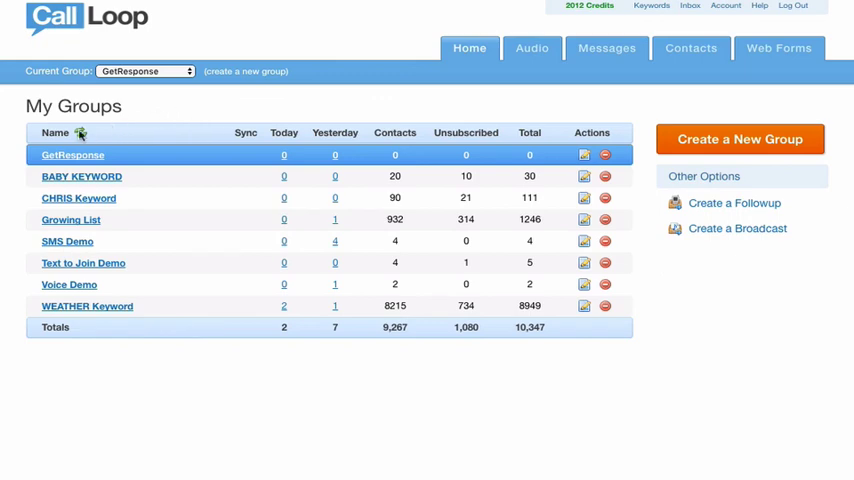
pyautogui.moveTo(82, 133)
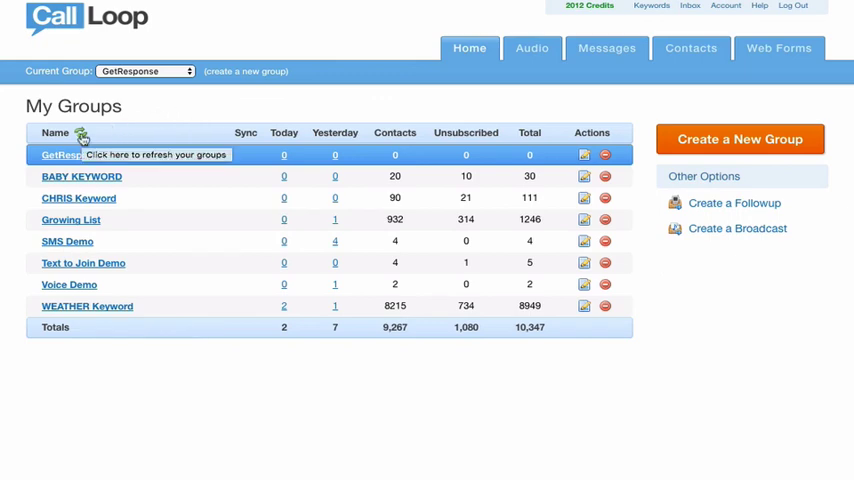
pyautogui.click(82, 134)
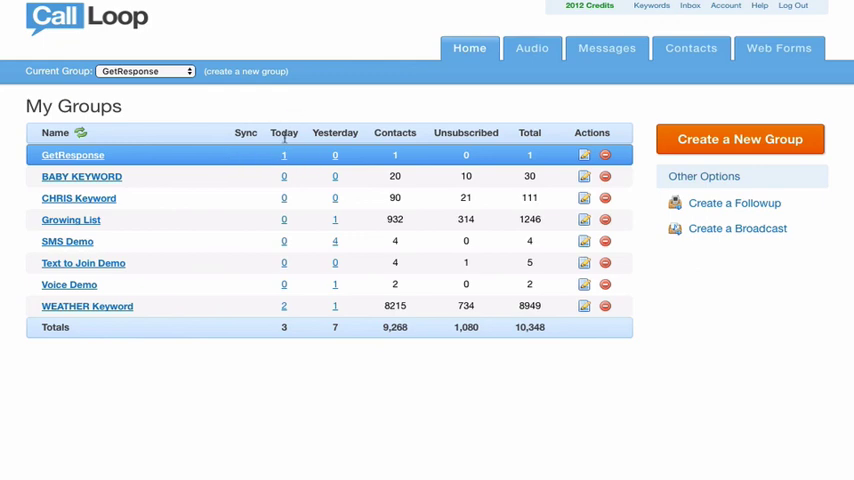
pyautogui.click(691, 47)
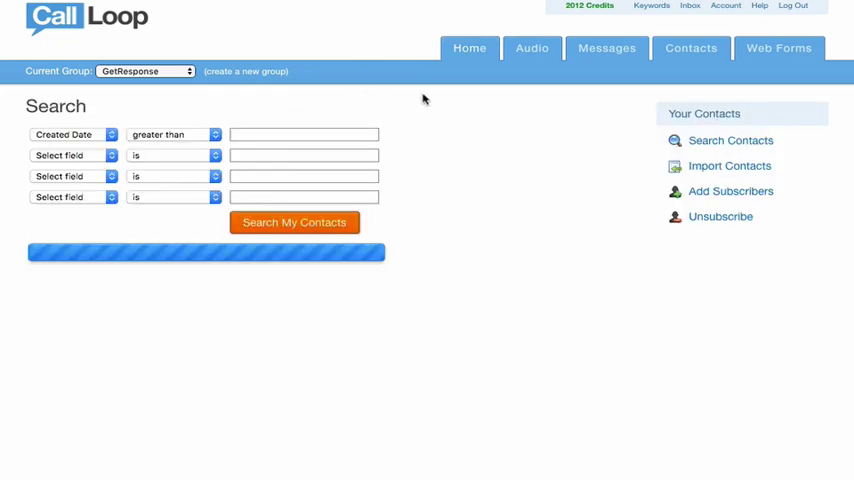
pyautogui.click(294, 222)
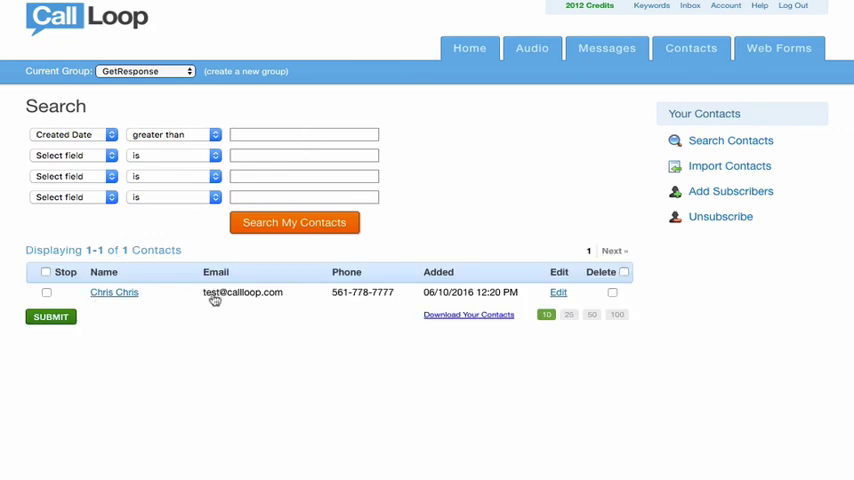
pyautogui.moveTo(557, 136)
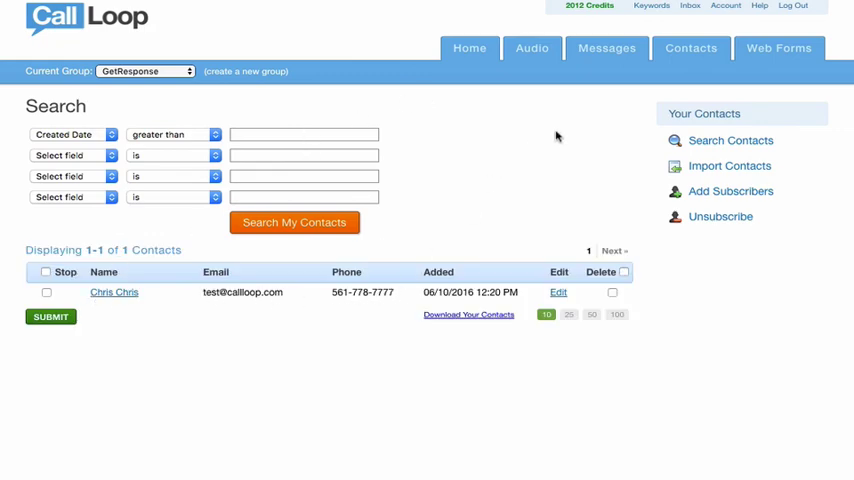
pyautogui.moveTo(480, 104)
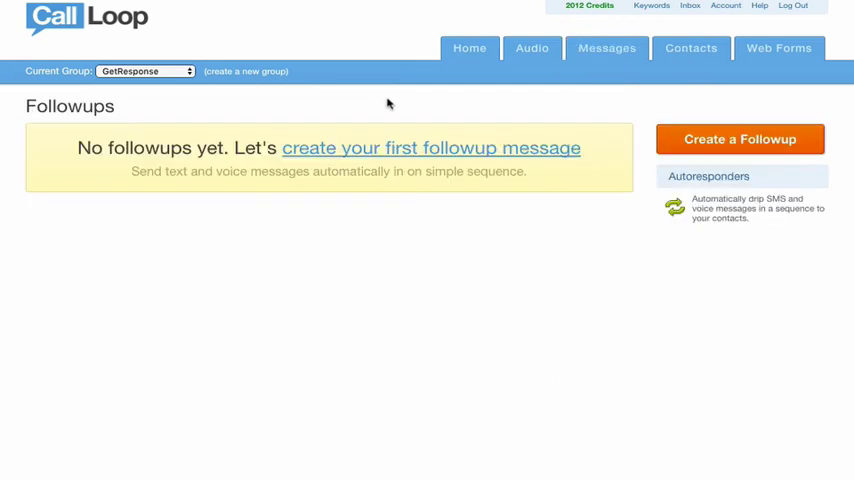
# - Create a followup named 'Welcome' set to send immediately
pyautogui.click(607, 48)
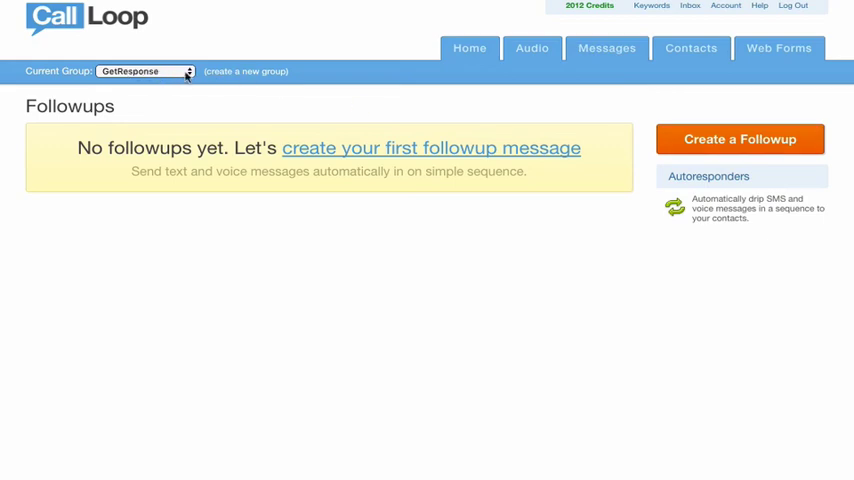
pyautogui.moveTo(367, 113)
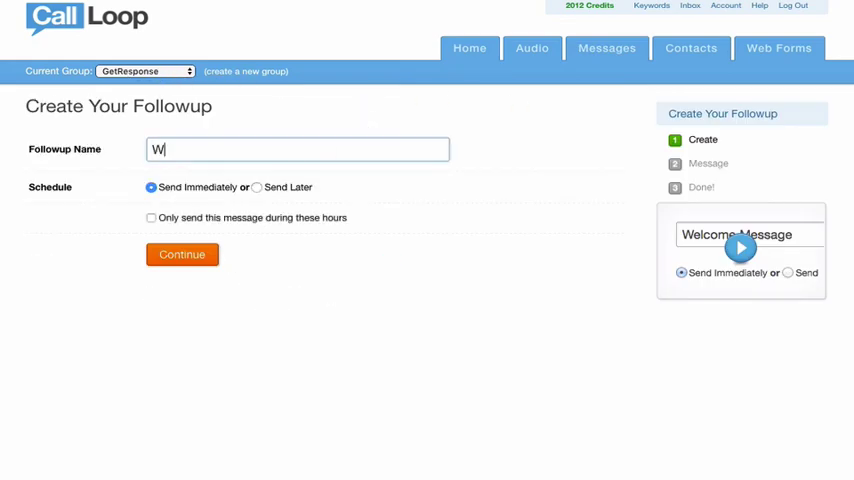
pyautogui.write('elcome')
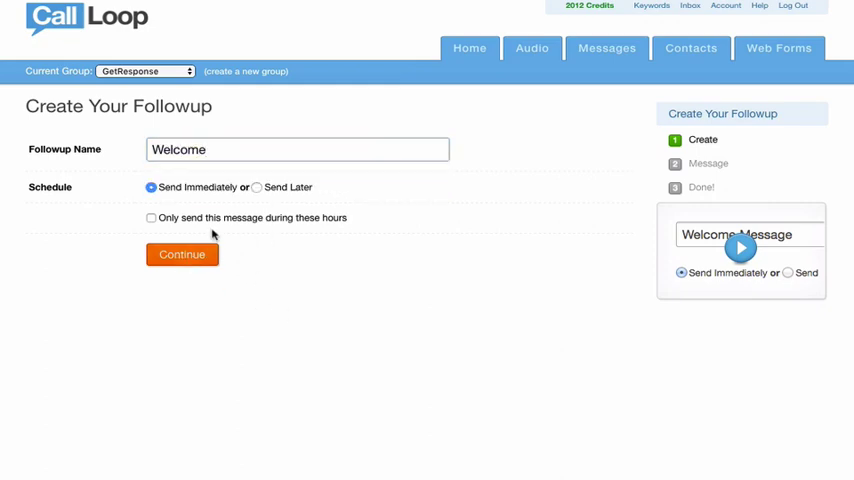
pyautogui.click(182, 254)
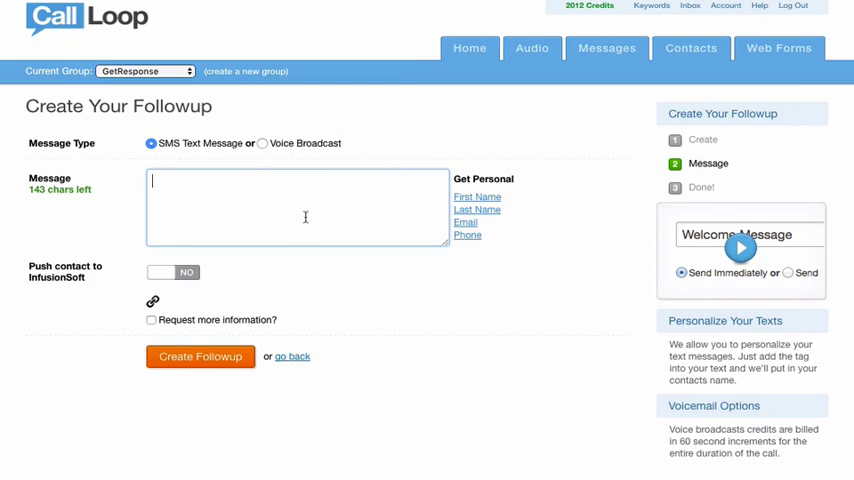
# - Write the SMS '[FNAME], thank you for joining!' and save the Welcome followup
pyautogui.write('Thank you for')
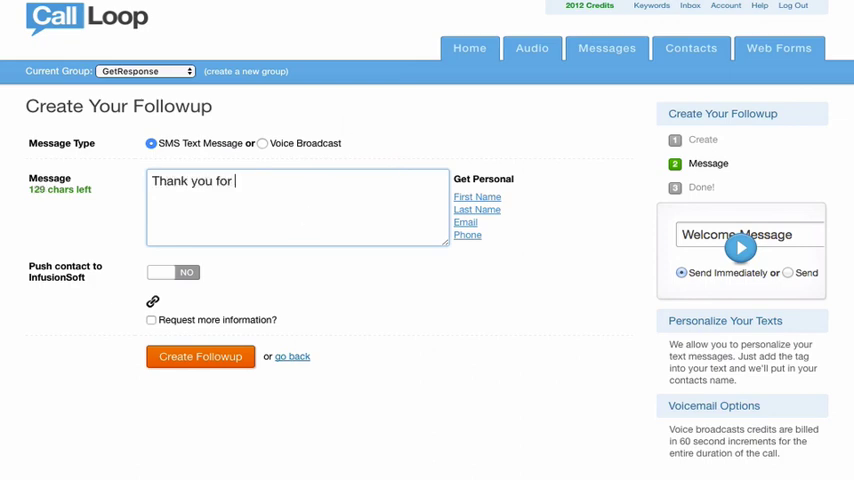
pyautogui.write('joining!')
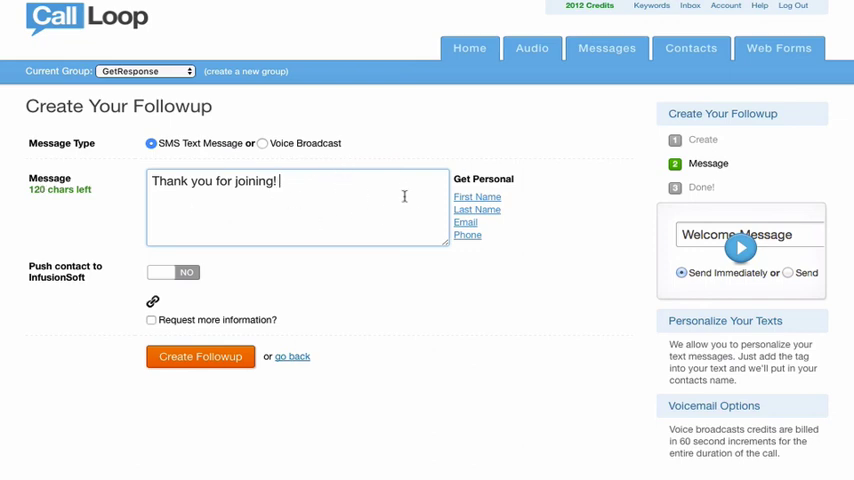
pyautogui.click(477, 196)
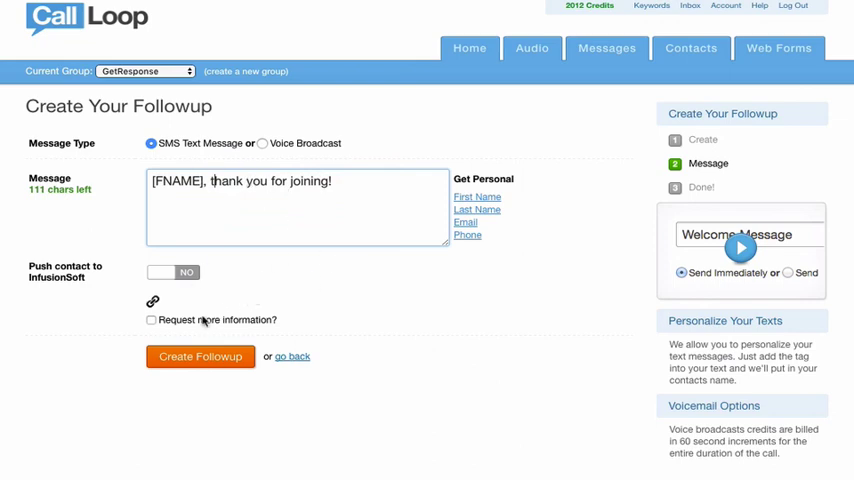
pyautogui.click(200, 356)
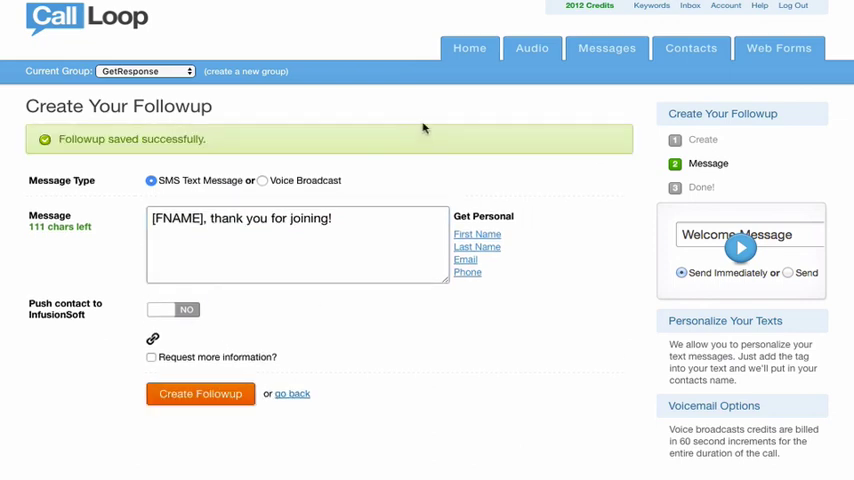
pyautogui.click(200, 393)
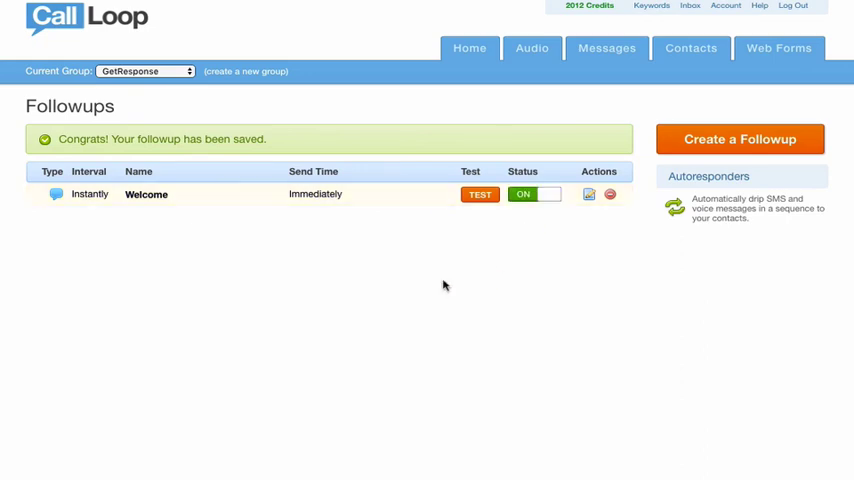